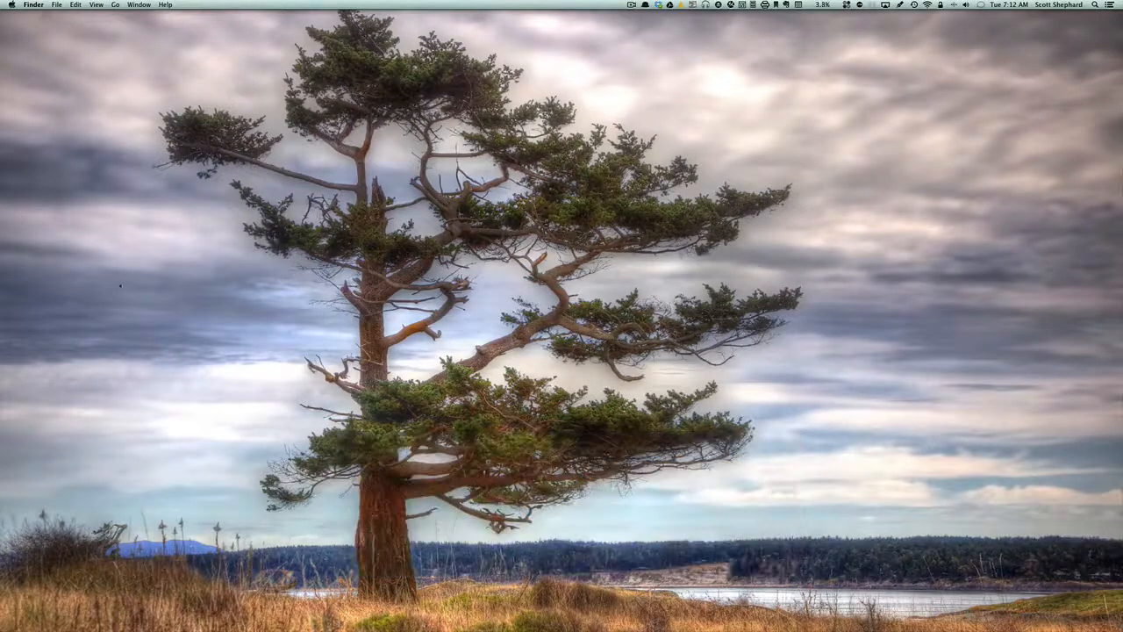
pyautogui.moveTo(23, 172)
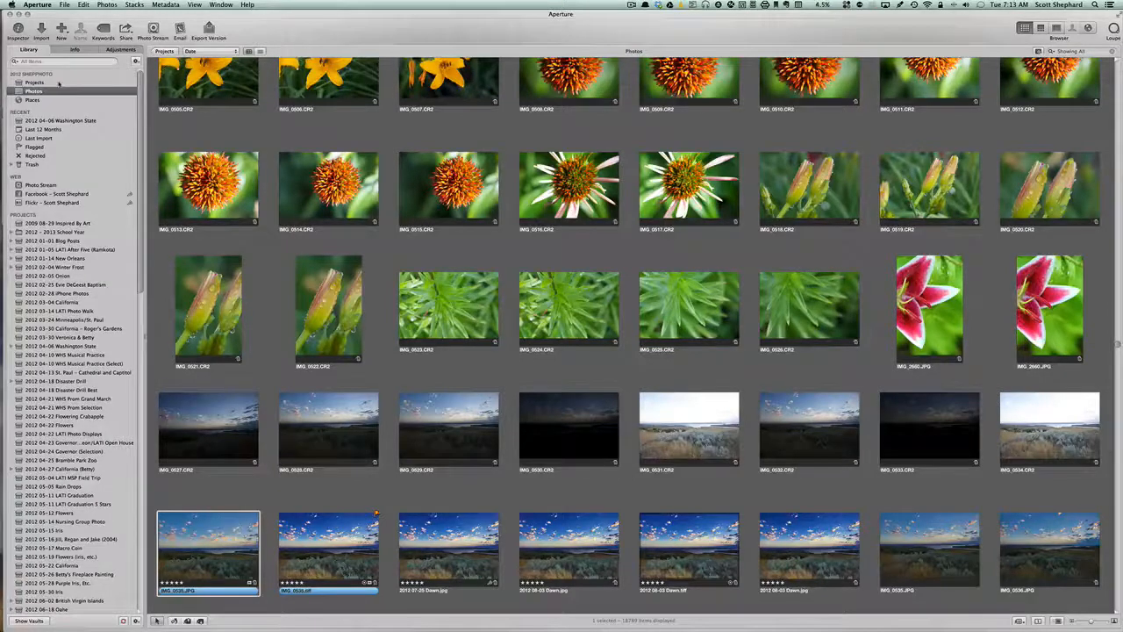
# Step: Show the overview of all library projects and locate the January 2012 LATI event project
pyautogui.click(35, 83)
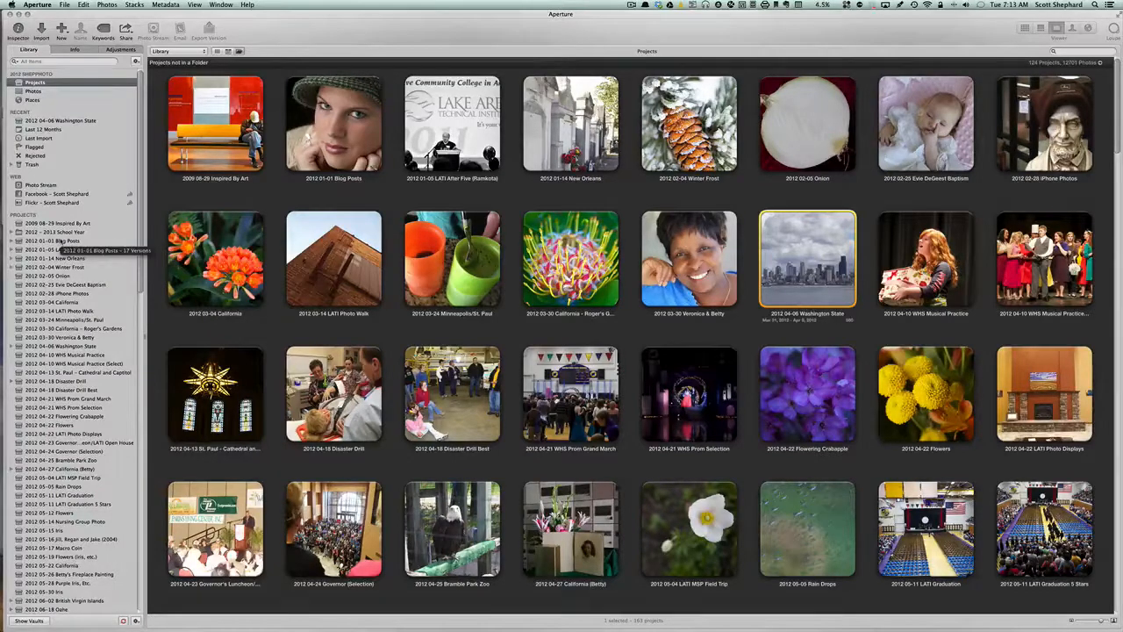
pyautogui.scroll(-3)
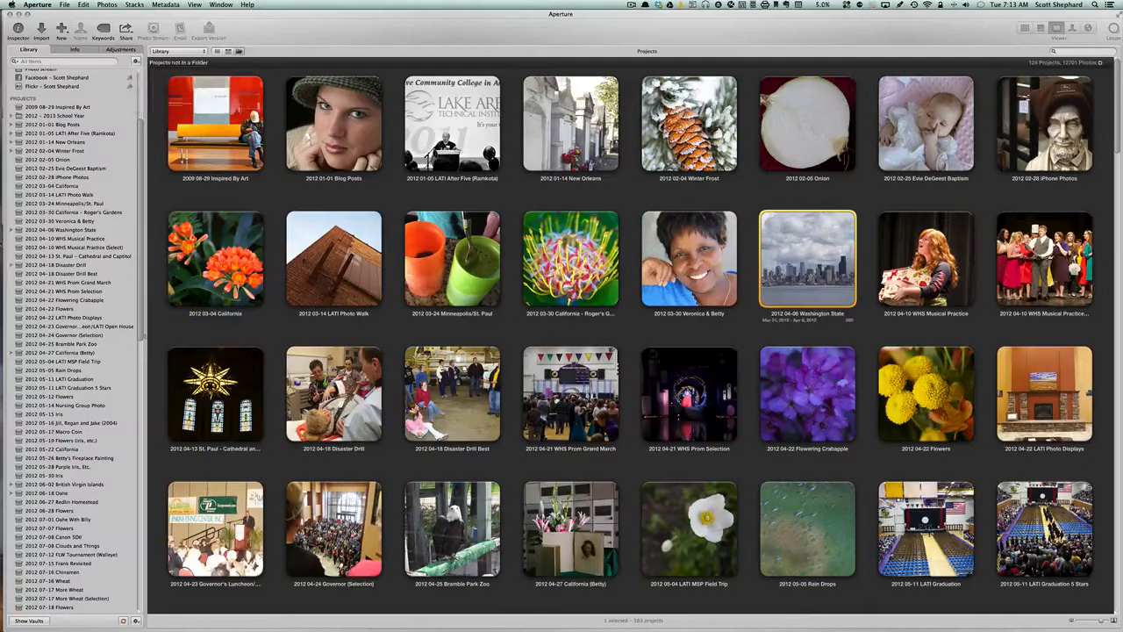
pyautogui.scroll(-3)
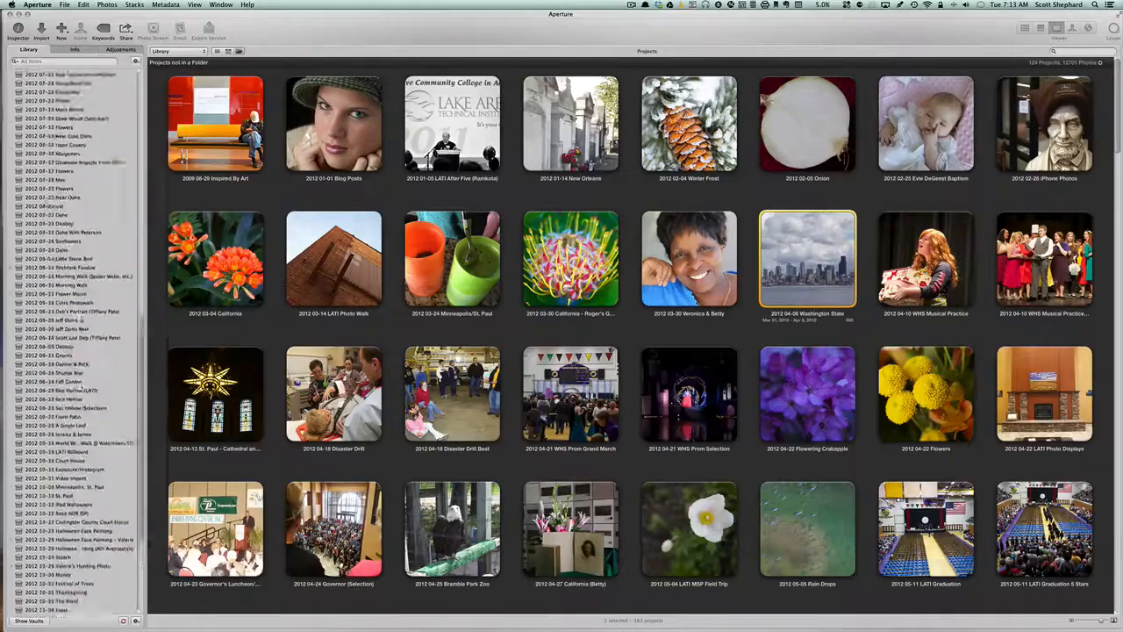
pyautogui.scroll(-3)
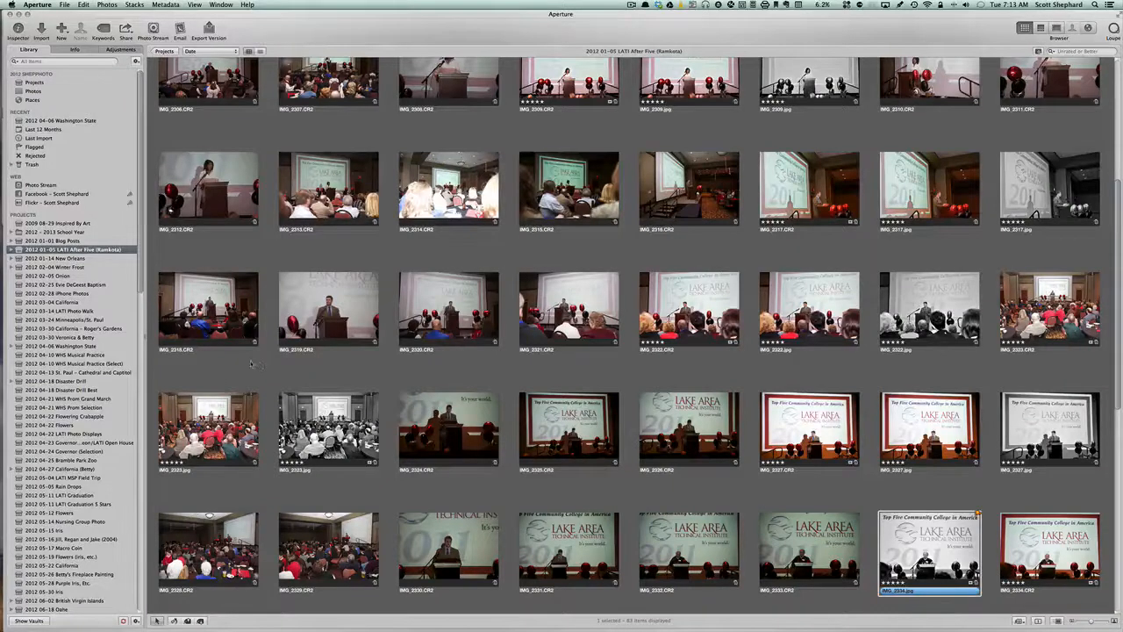
# Step: Deselect the open project via an empty area of the Library list, leaving the browser empty
pyautogui.scroll(-3)
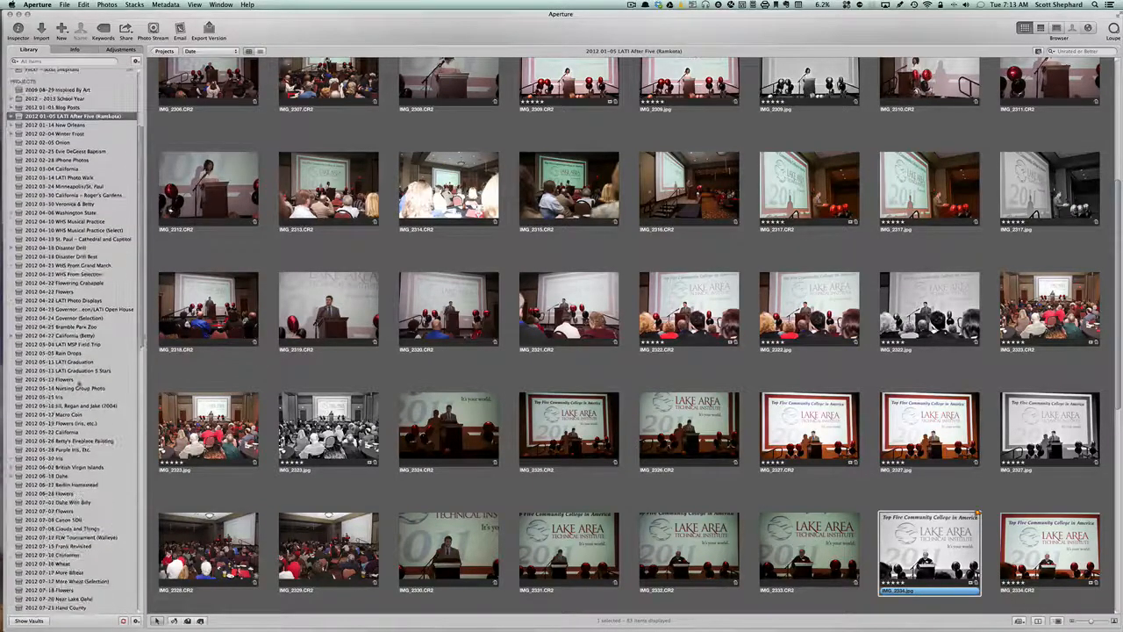
pyautogui.scroll(-3)
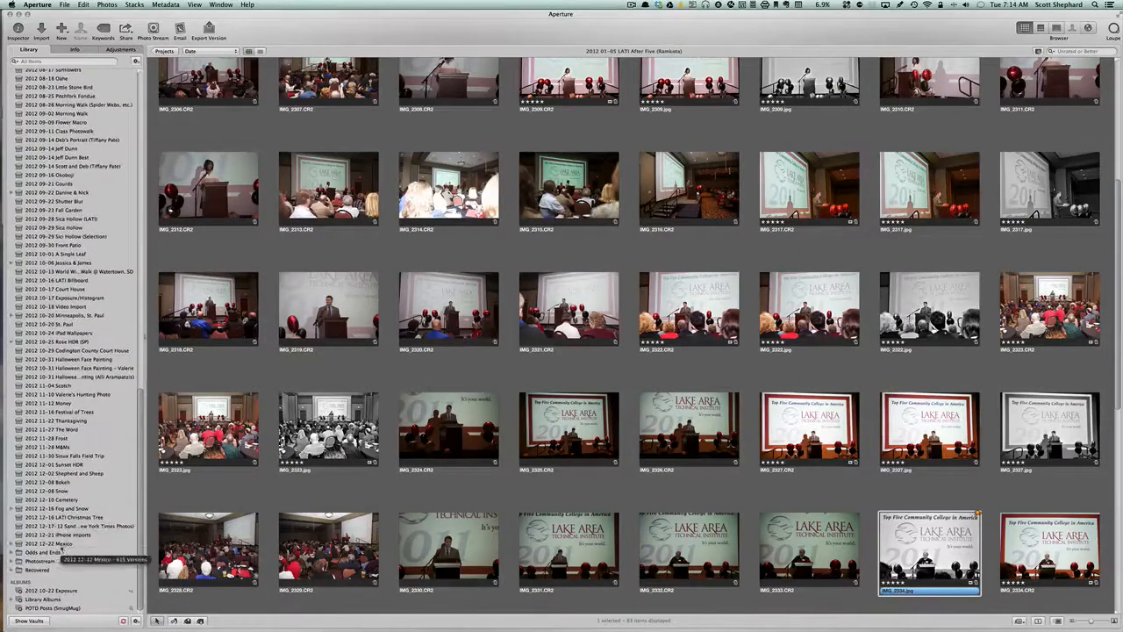
pyautogui.click(49, 544)
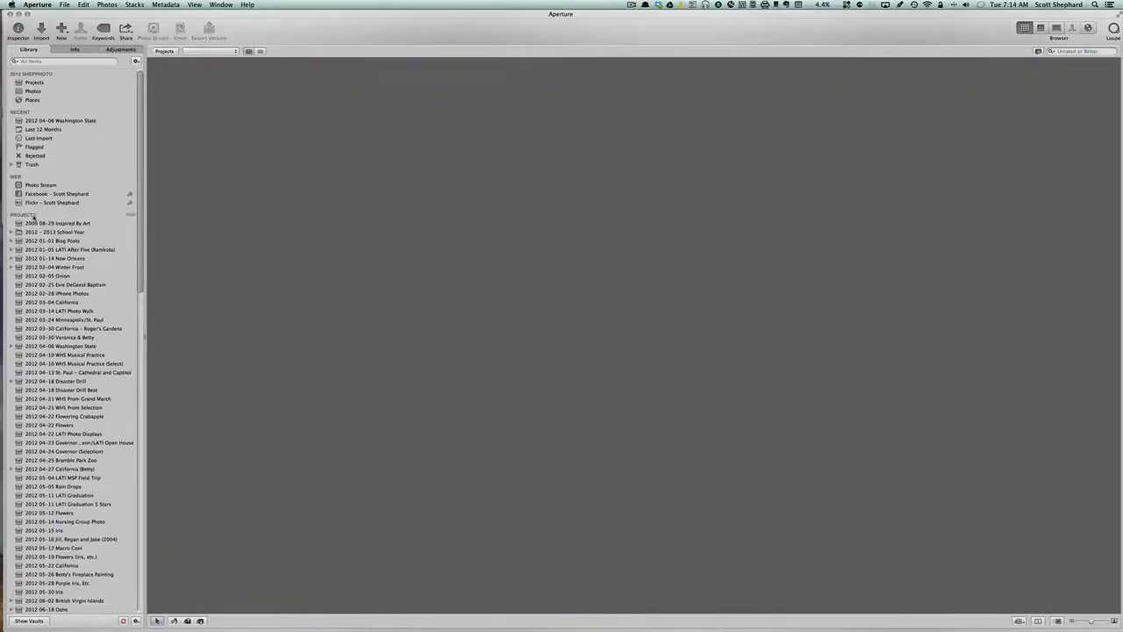
# Step: Create a new folder in the Library and name it 2012-01 January
pyautogui.click(61, 31)
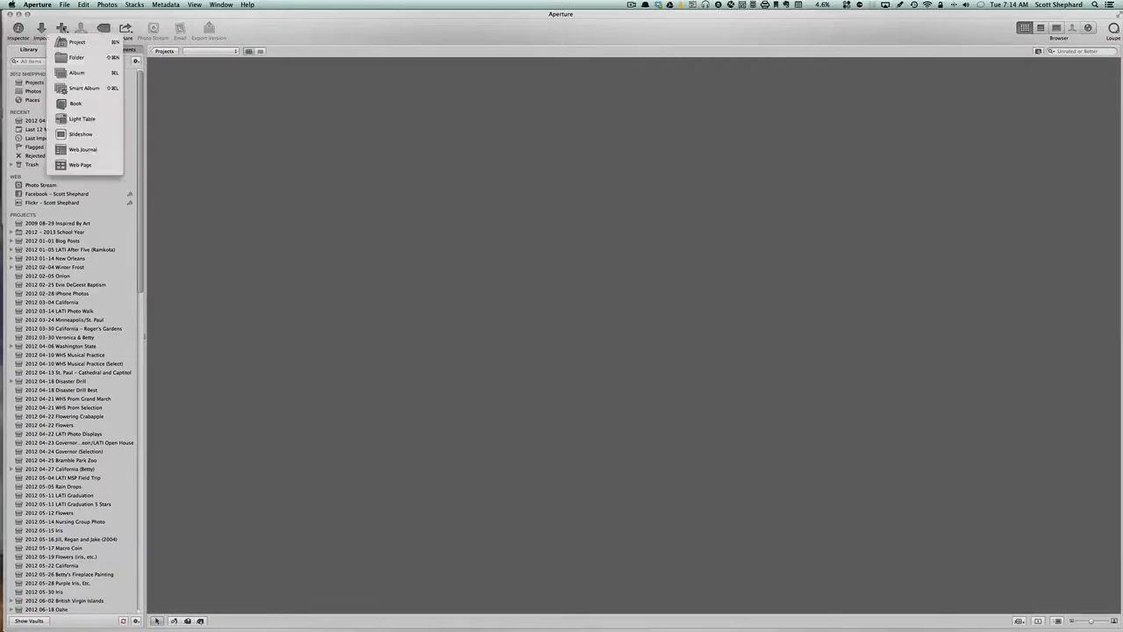
pyautogui.click(78, 56)
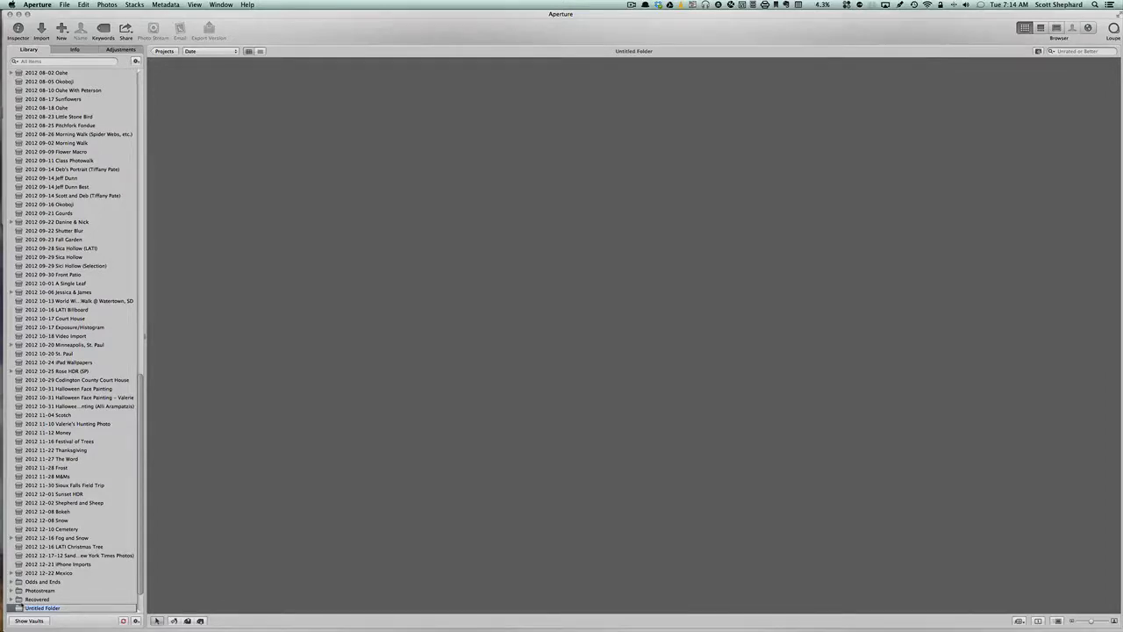
pyautogui.write('2012 01 January')
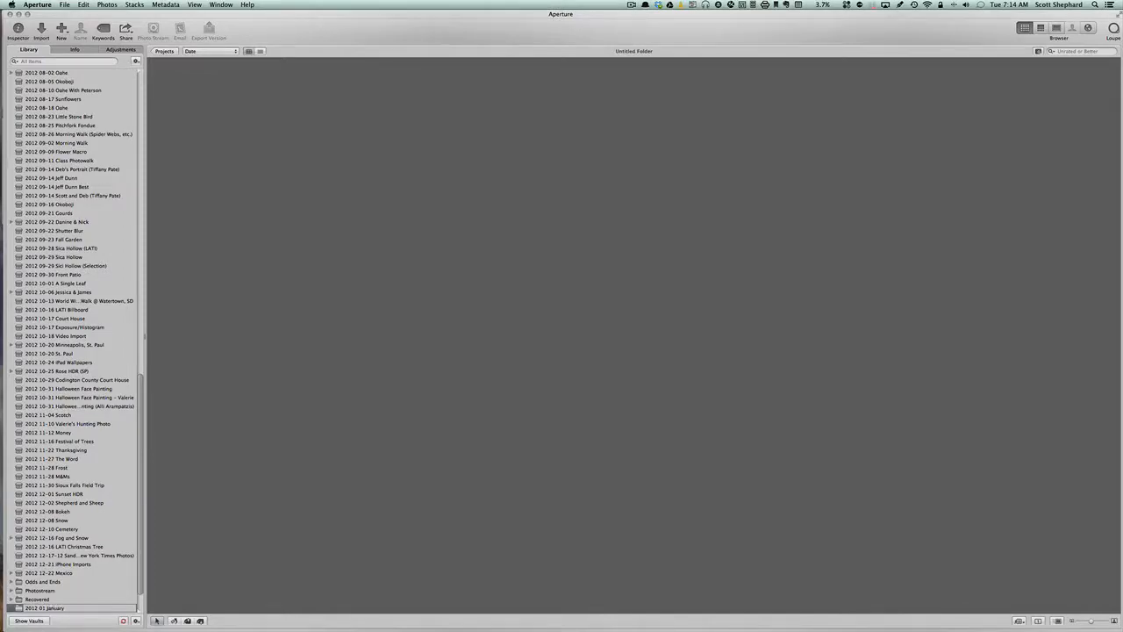
pyautogui.click(42, 590)
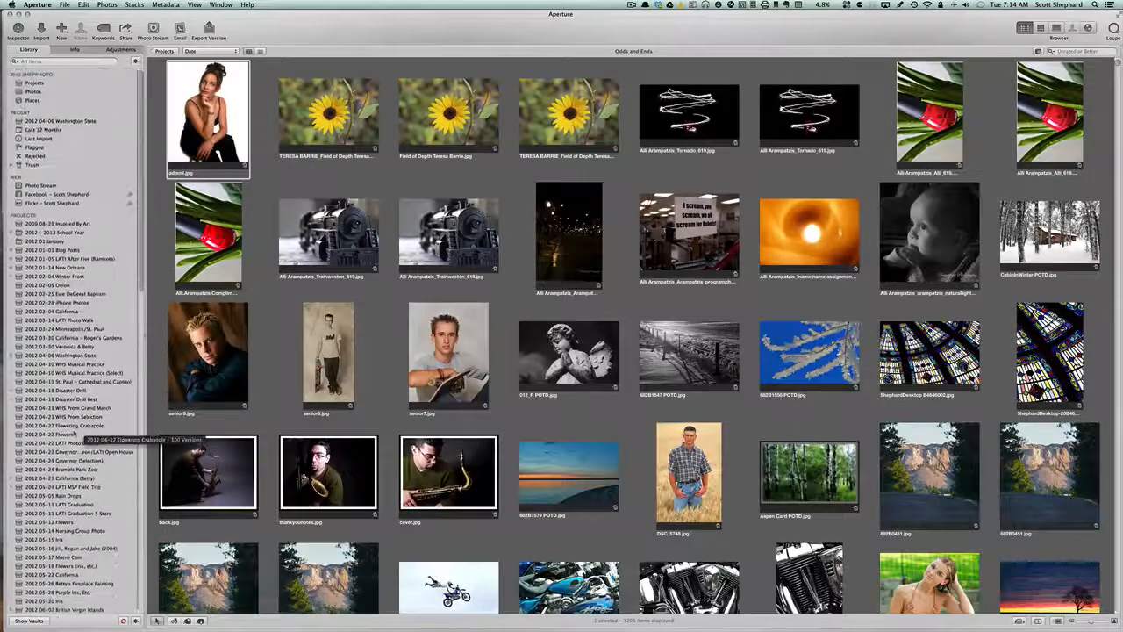
# Step: Select the new 2012-01 January folder holding the January projects and collapse its contents
pyautogui.click(46, 241)
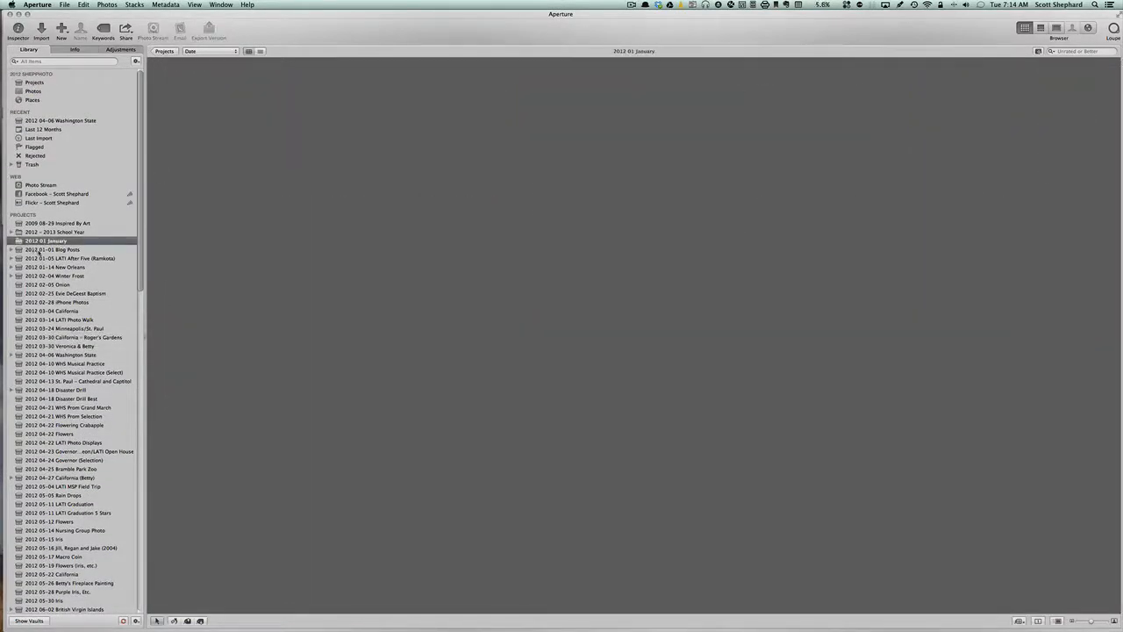
pyautogui.click(52, 250)
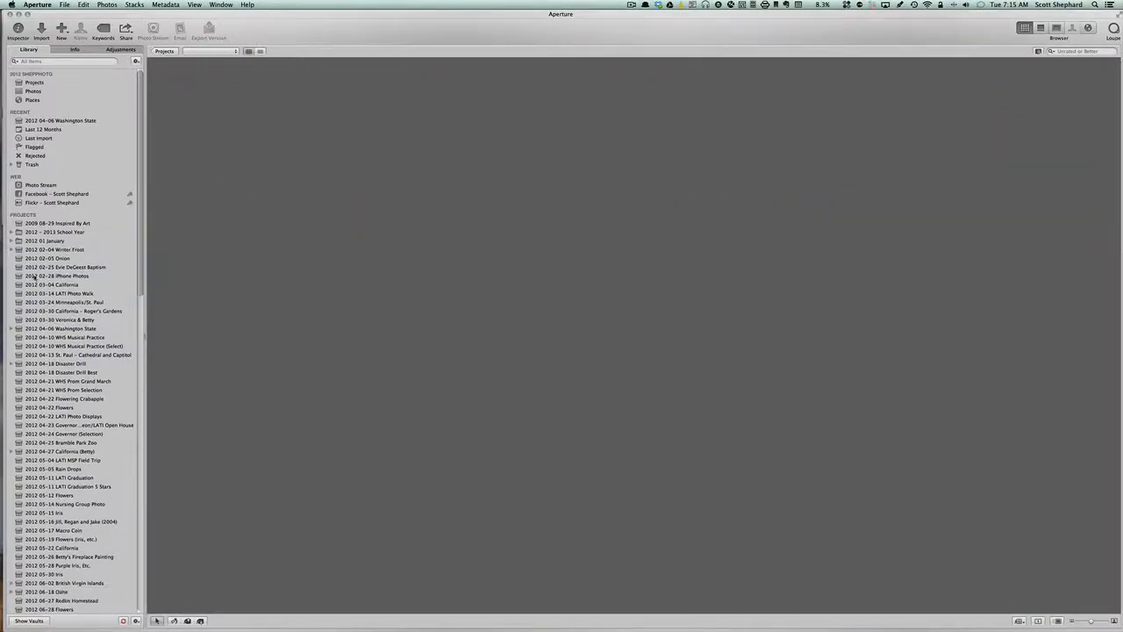
pyautogui.scroll(-3)
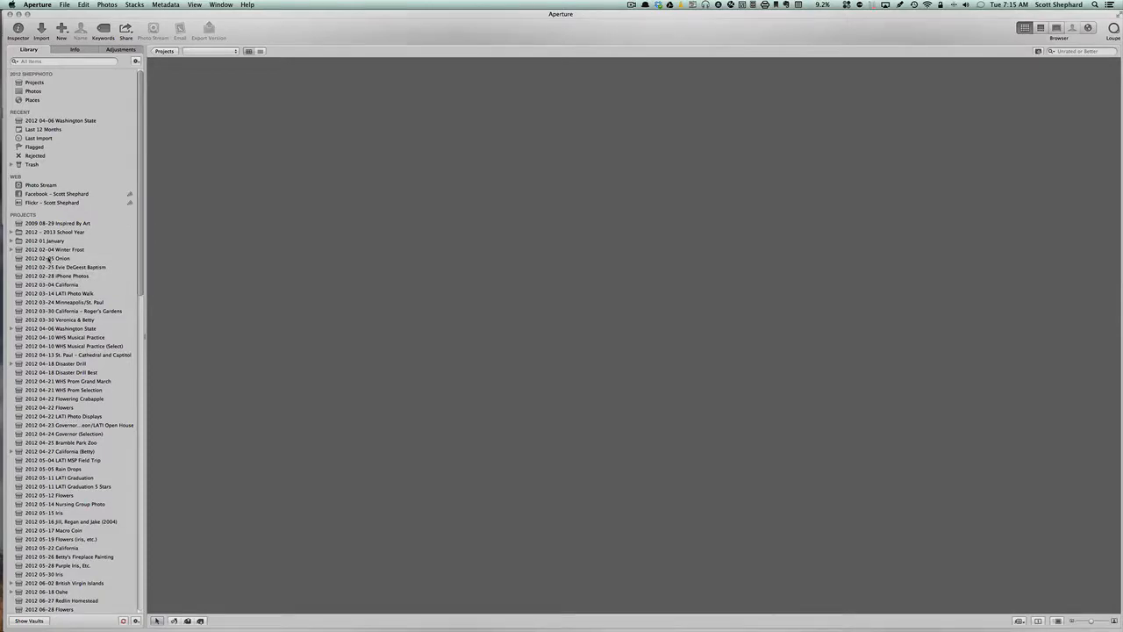
# Step: Expand the 2012-04-06 Washington State project to reveal its nested iPhone album
pyautogui.scroll(-3)
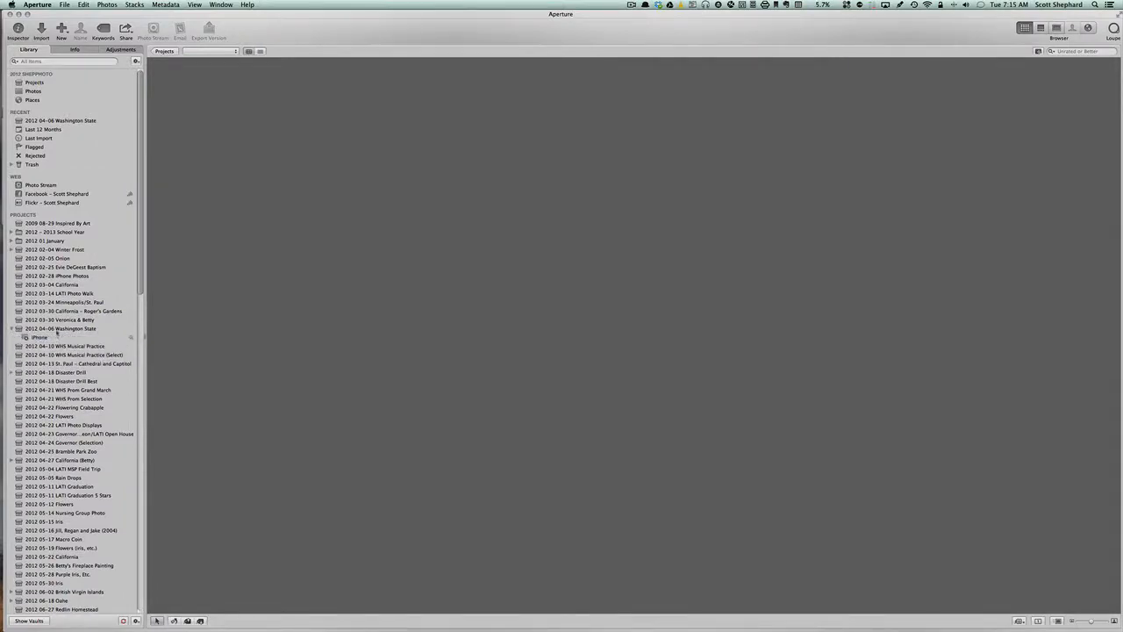
pyautogui.moveTo(38, 337)
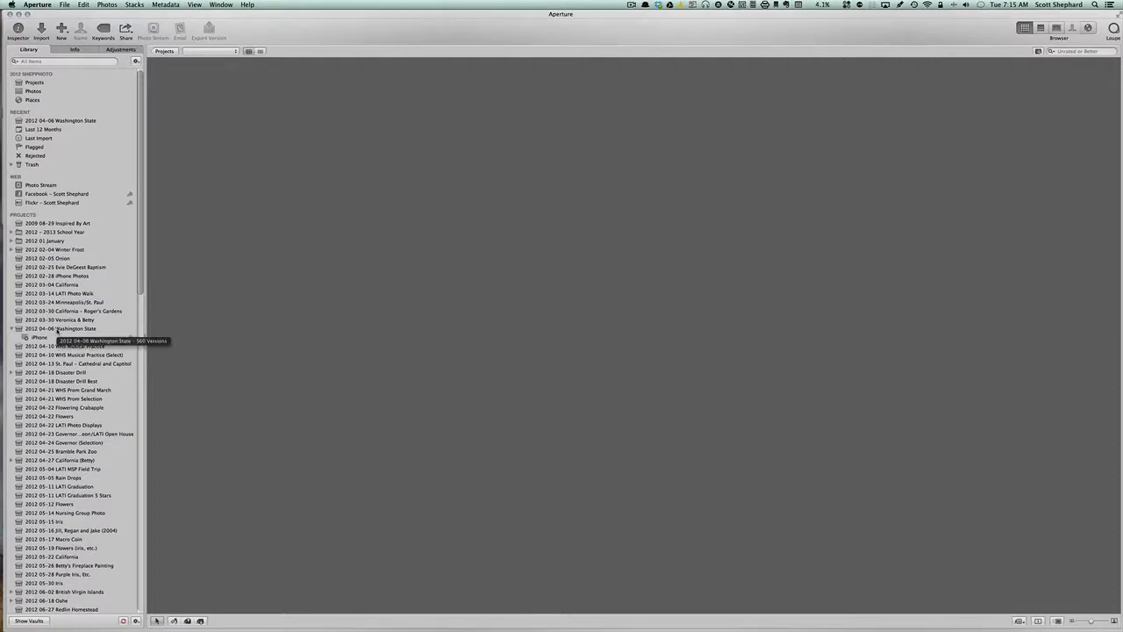
# Step: View the iPhone smart album's photos, then return to the Washington State project's own photos
pyautogui.doubleClick(61, 328)
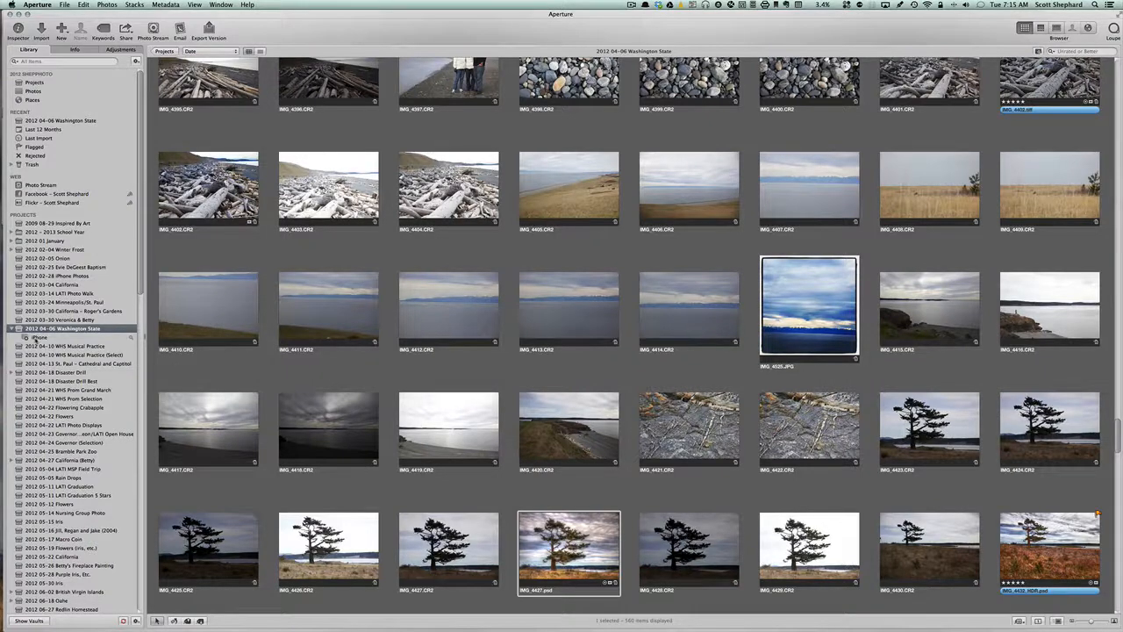
pyautogui.click(39, 337)
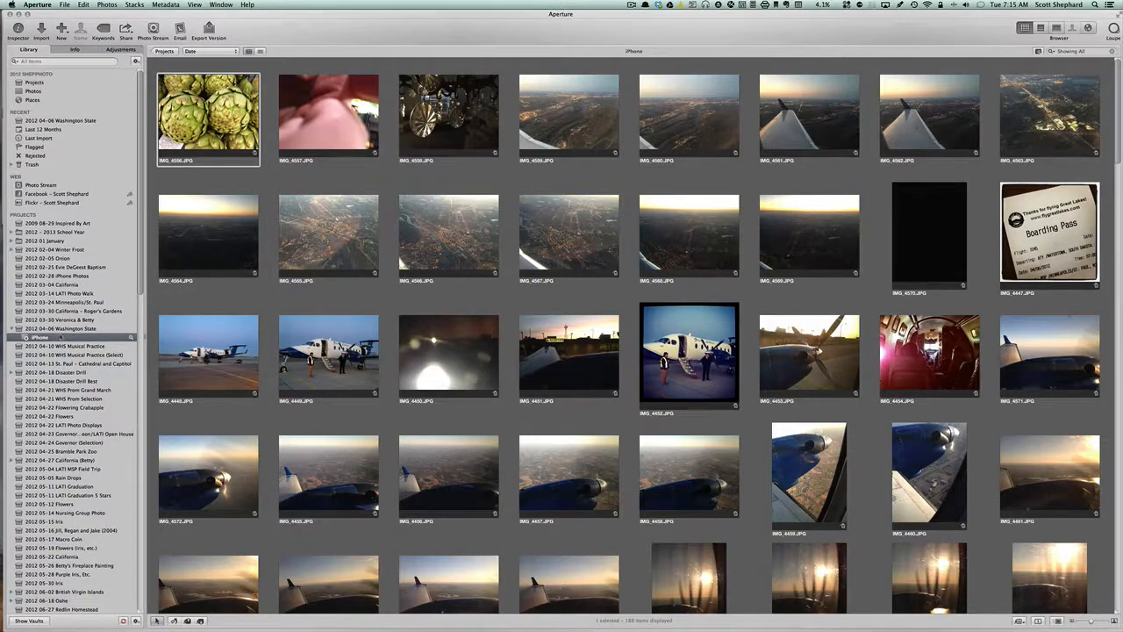
pyautogui.click(66, 328)
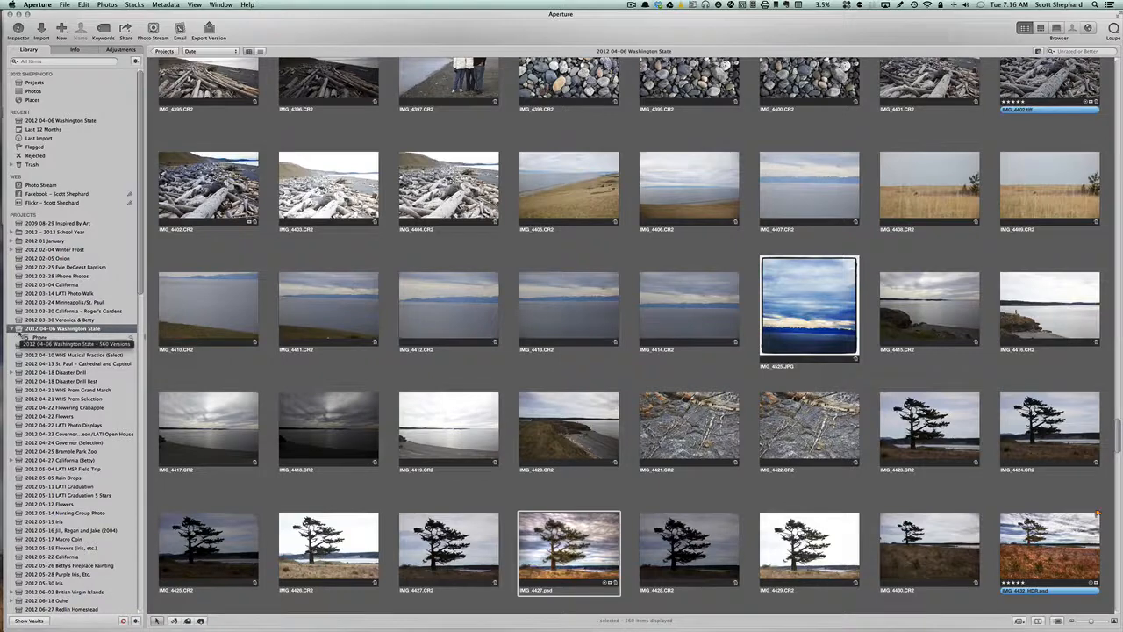
# Step: Return to the Projects overview showing all library projects as cover thumbnails
pyautogui.click(207, 309)
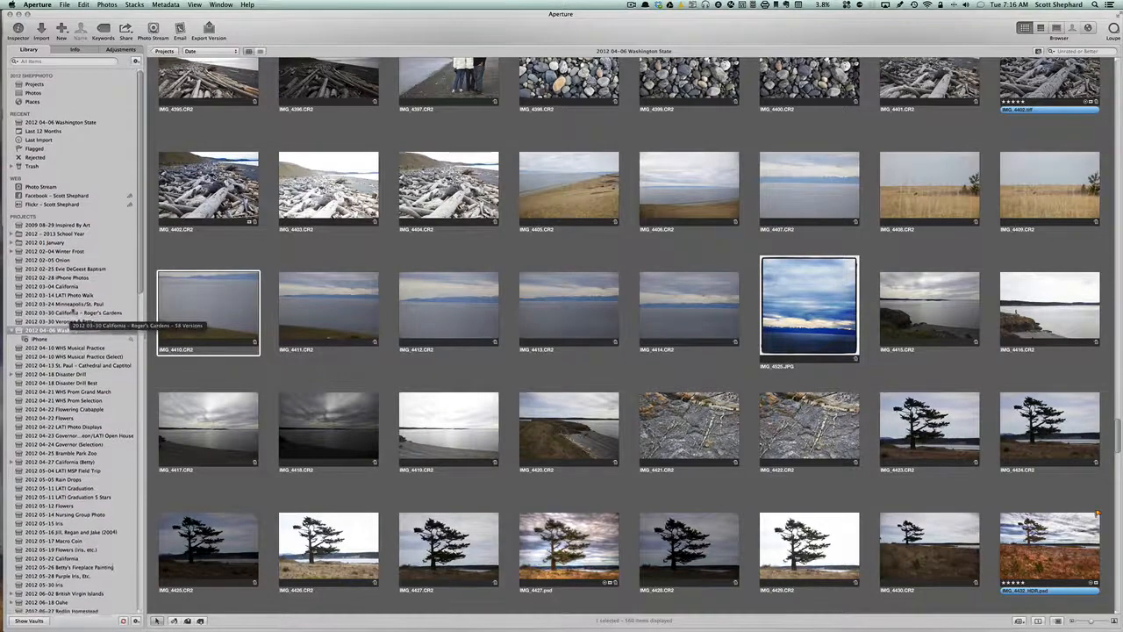
pyautogui.scroll(-3)
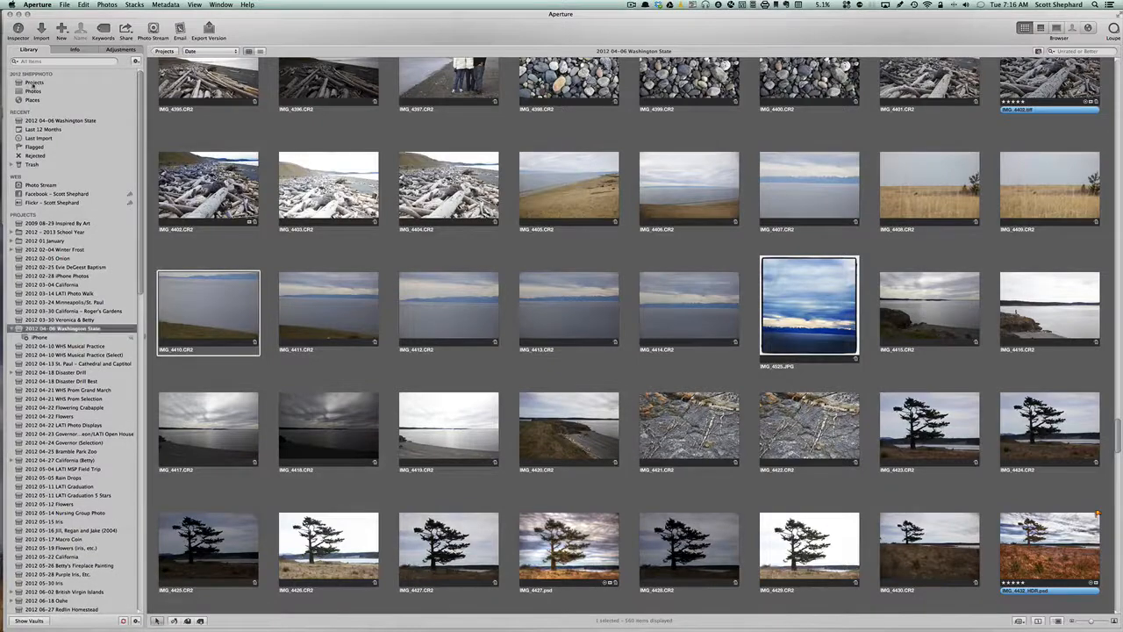
pyautogui.click(35, 82)
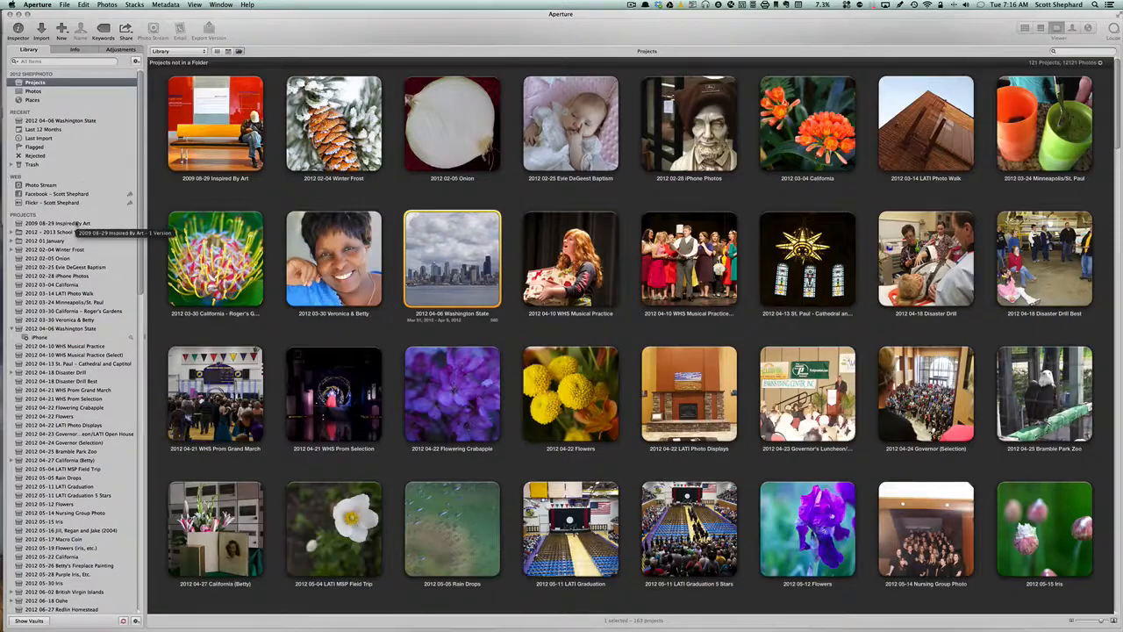